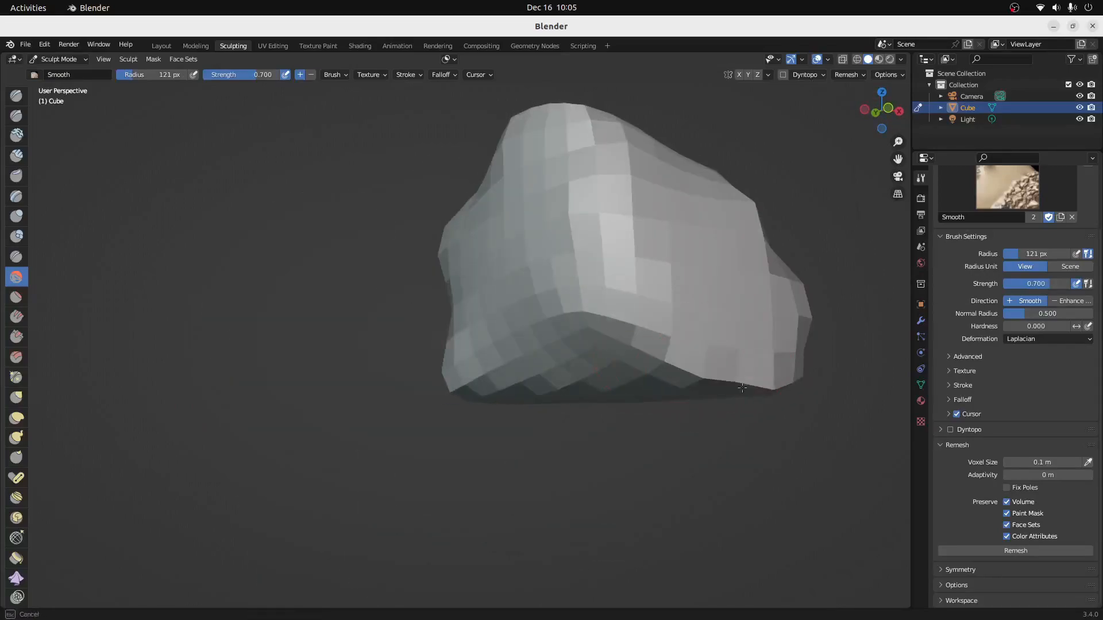
- Sculpt a blob onto the cube, then close Blender to show the desktop
scroll(down, 3)
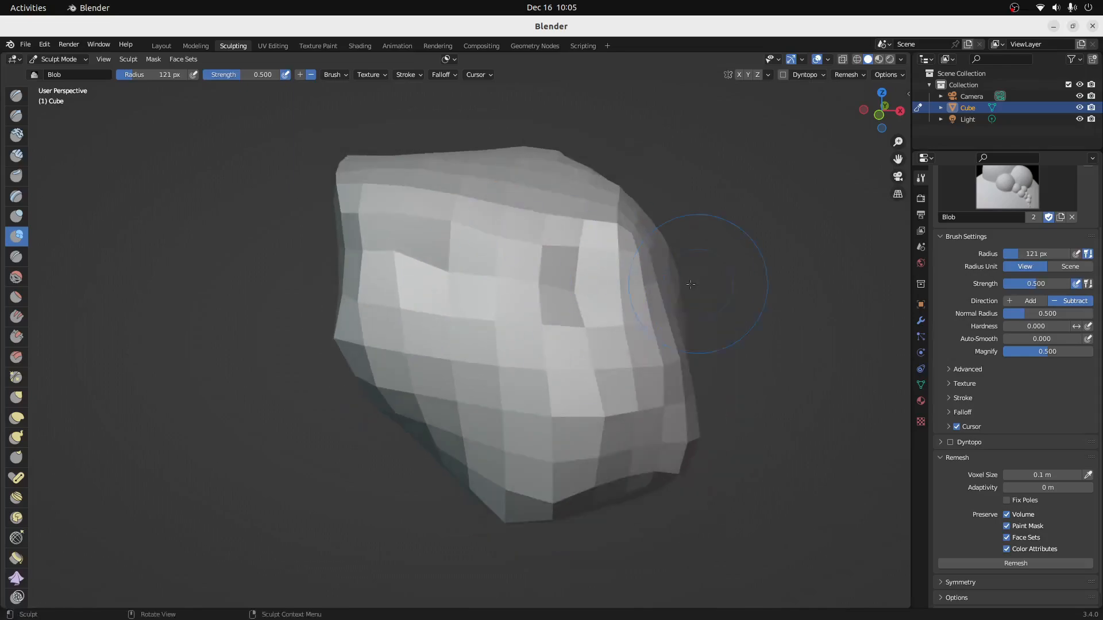
drag(691, 285, 665, 394)
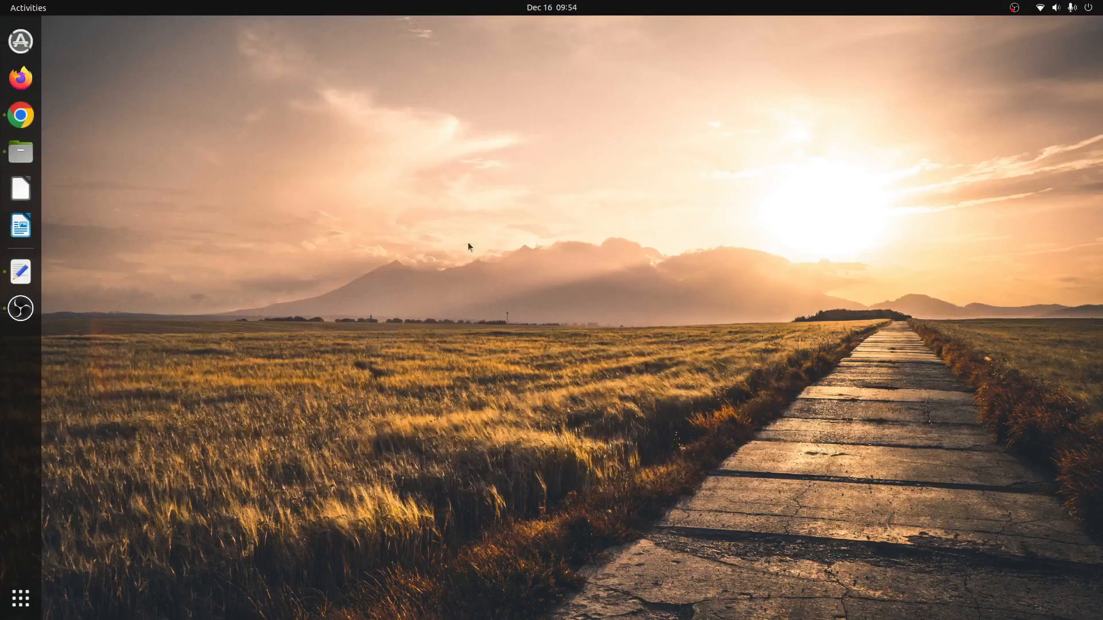
- Download the Blender 3.4 Linux archive from blender.org in Chrome, saving it to Downloads
click(19, 115)
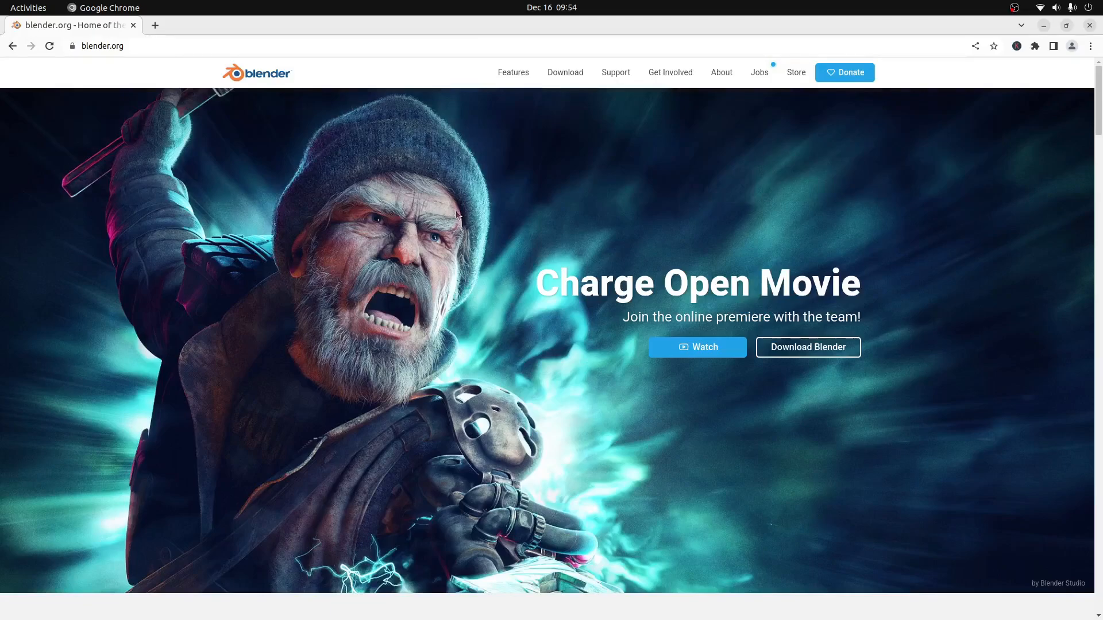
mouse_move(564, 72)
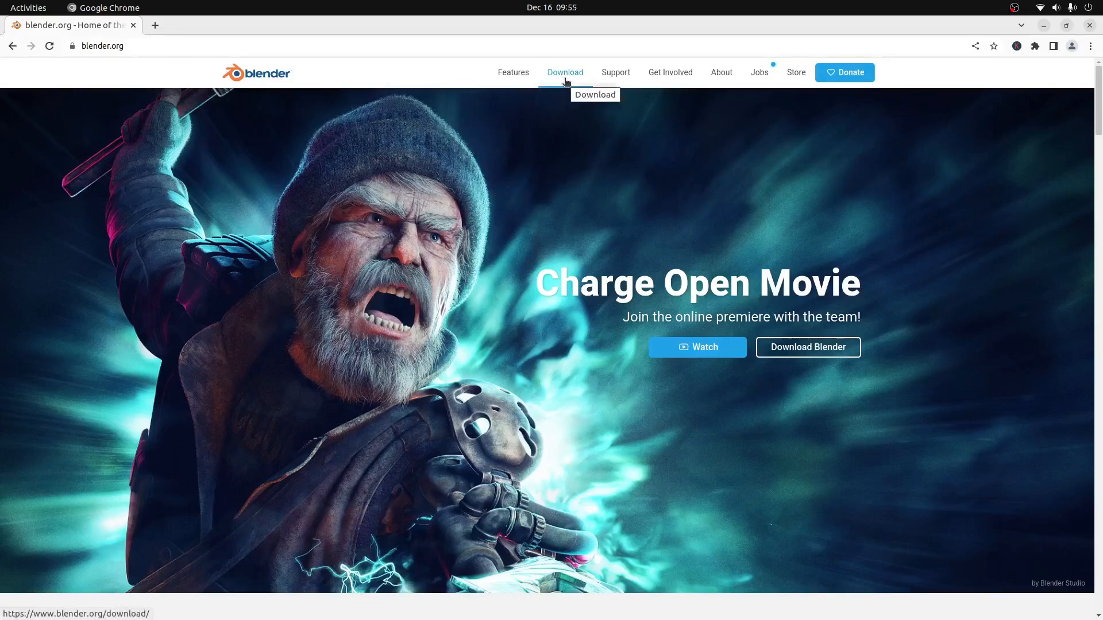
click(565, 73)
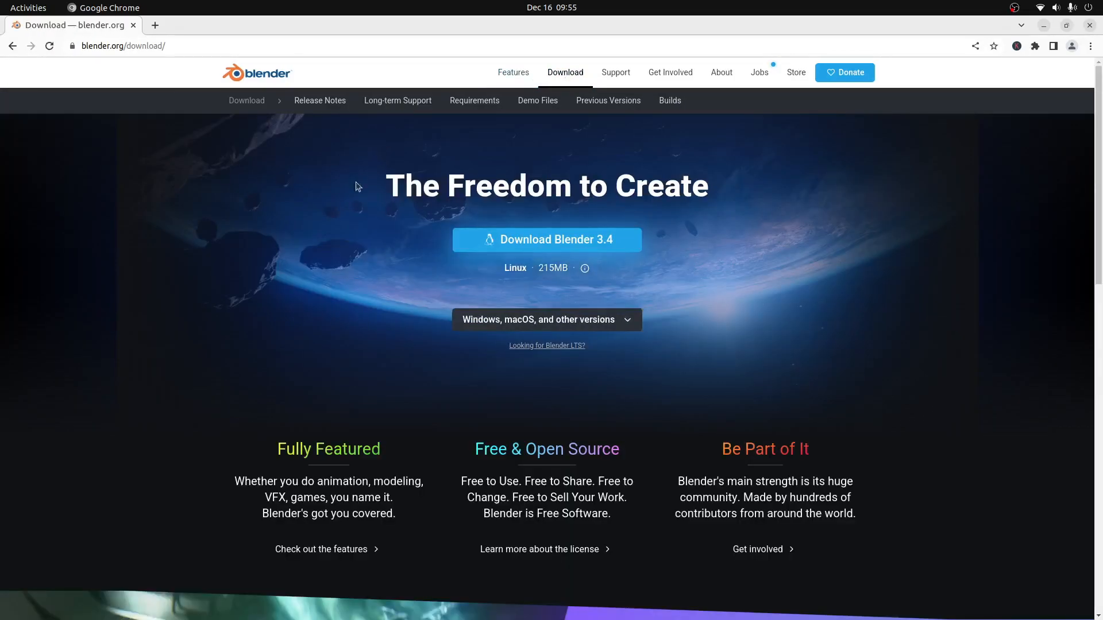
mouse_move(546, 239)
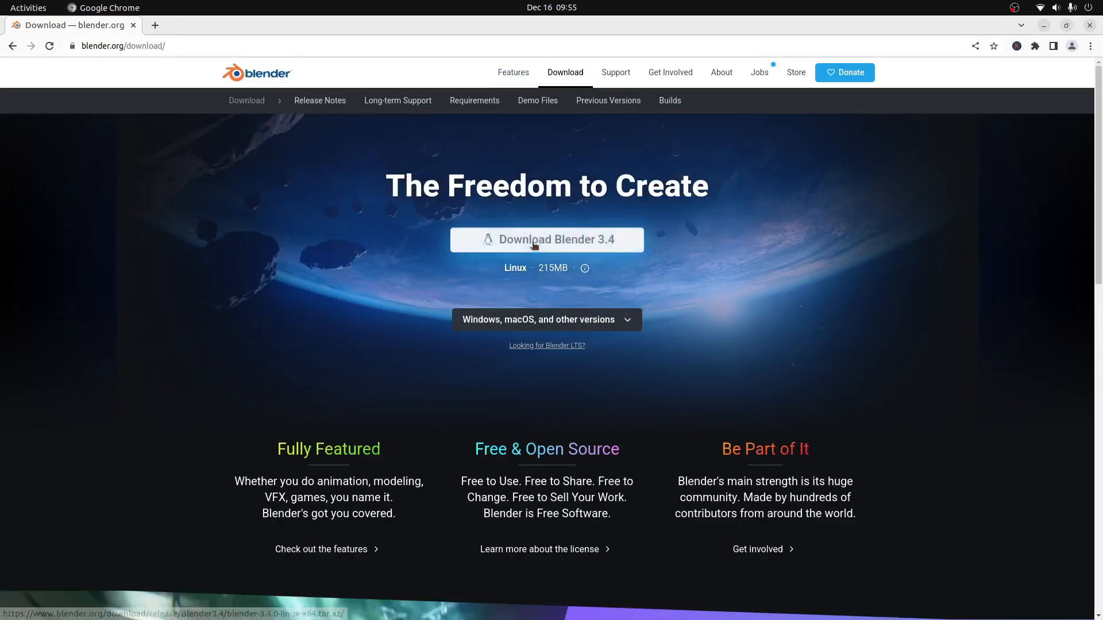
click(546, 240)
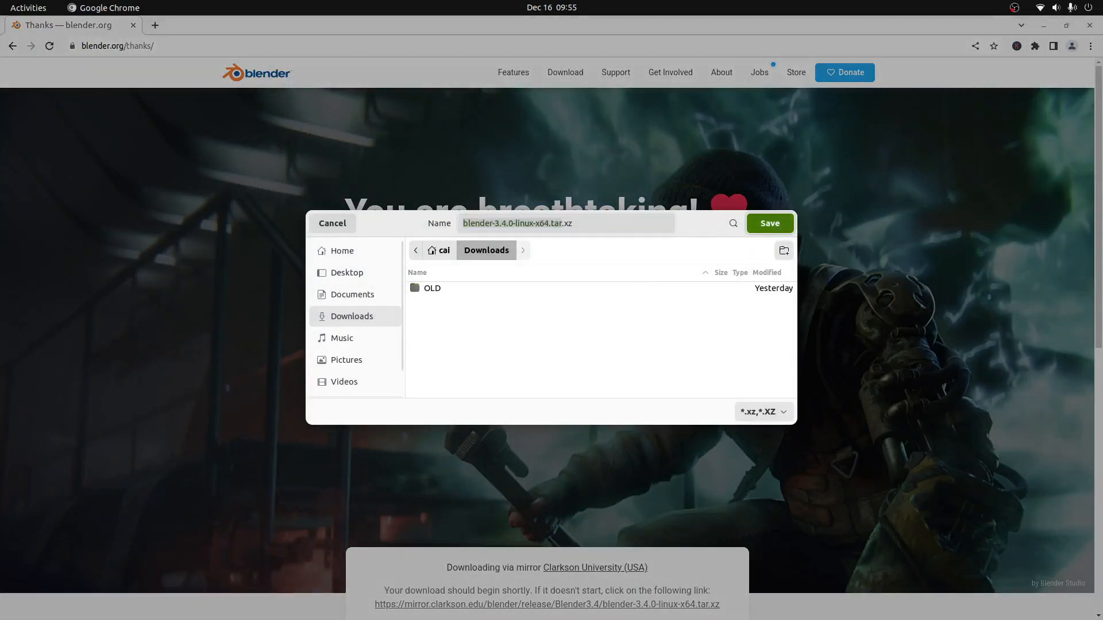
click(769, 223)
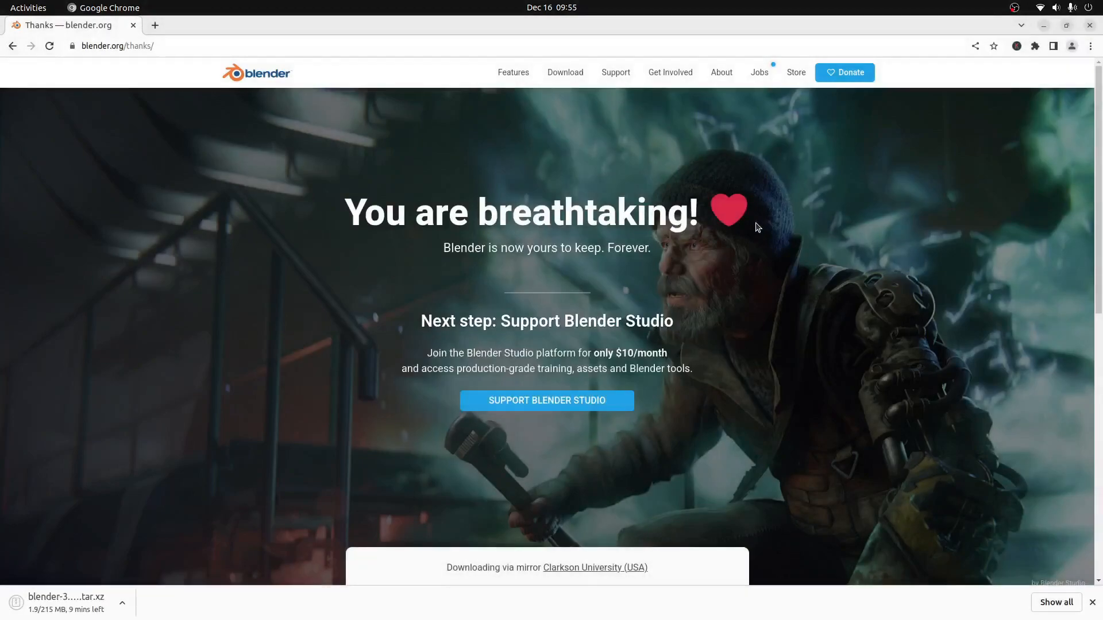
mouse_move(166, 544)
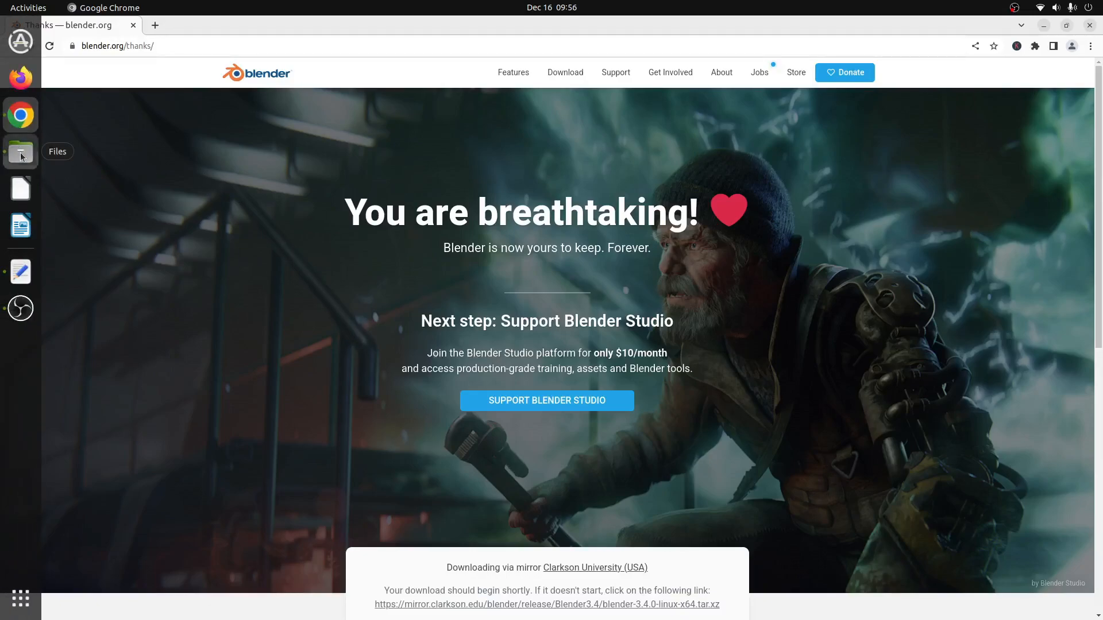
- Extract Here the blender-3.4.0-linux-x64.tar.xz archive from Downloads in Files
click(19, 152)
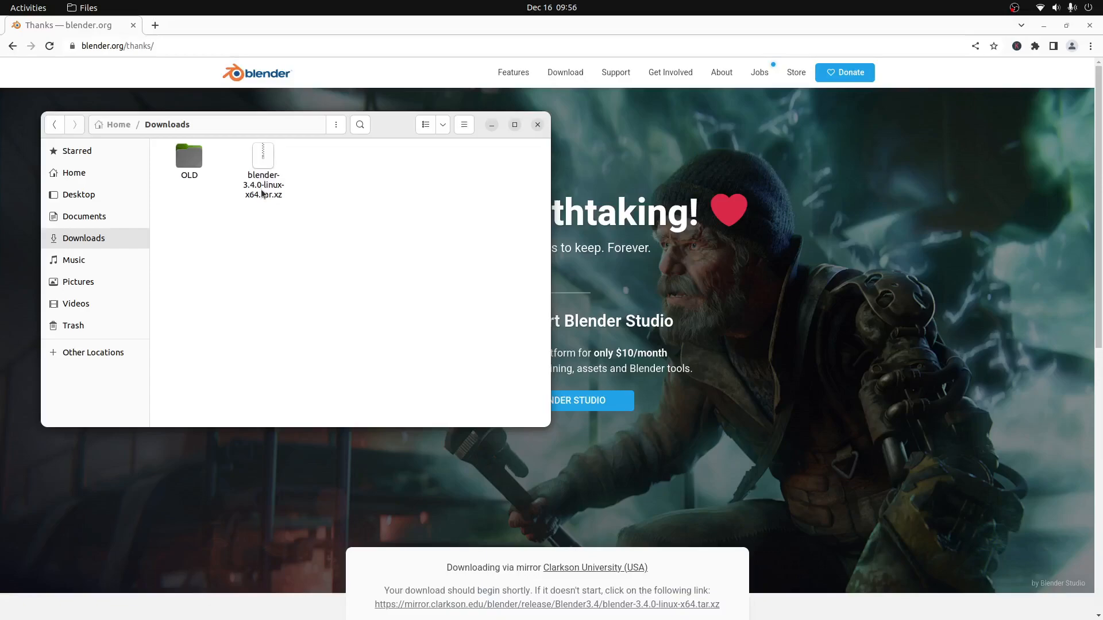
right_click(262, 168)
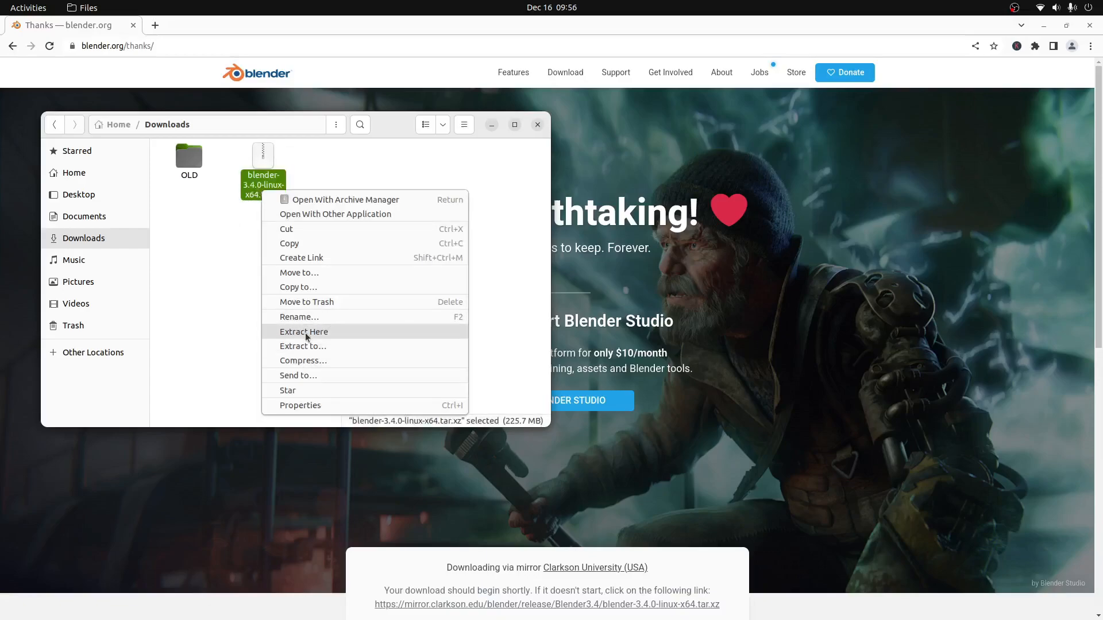
click(303, 331)
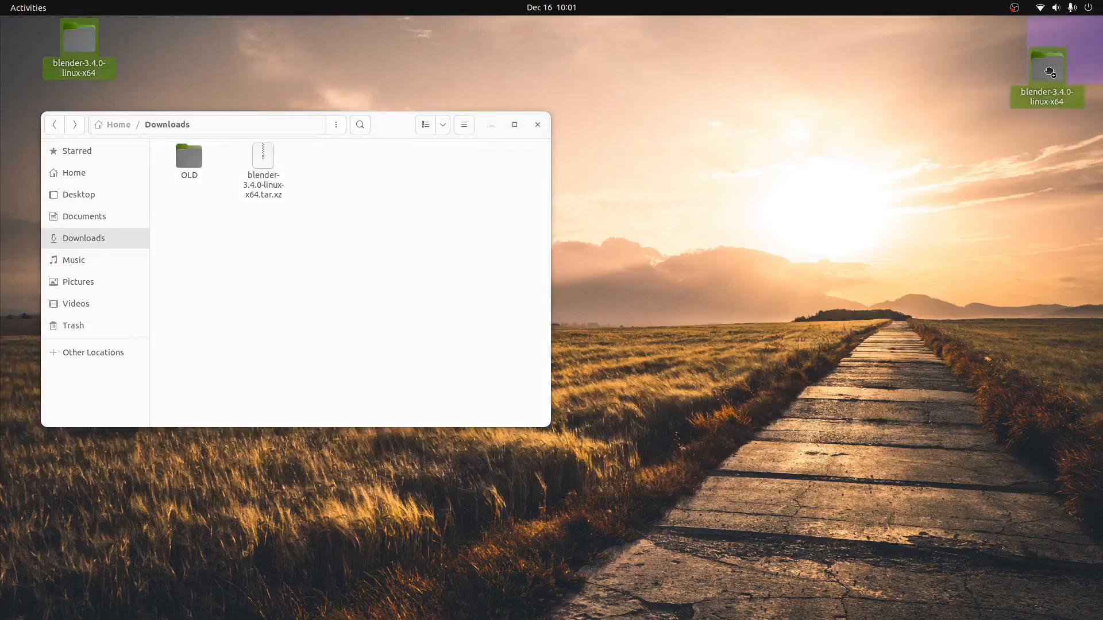
- Open the blender-3.4.0-linux-x64 folder from the desktop in Files
double_click(1046, 39)
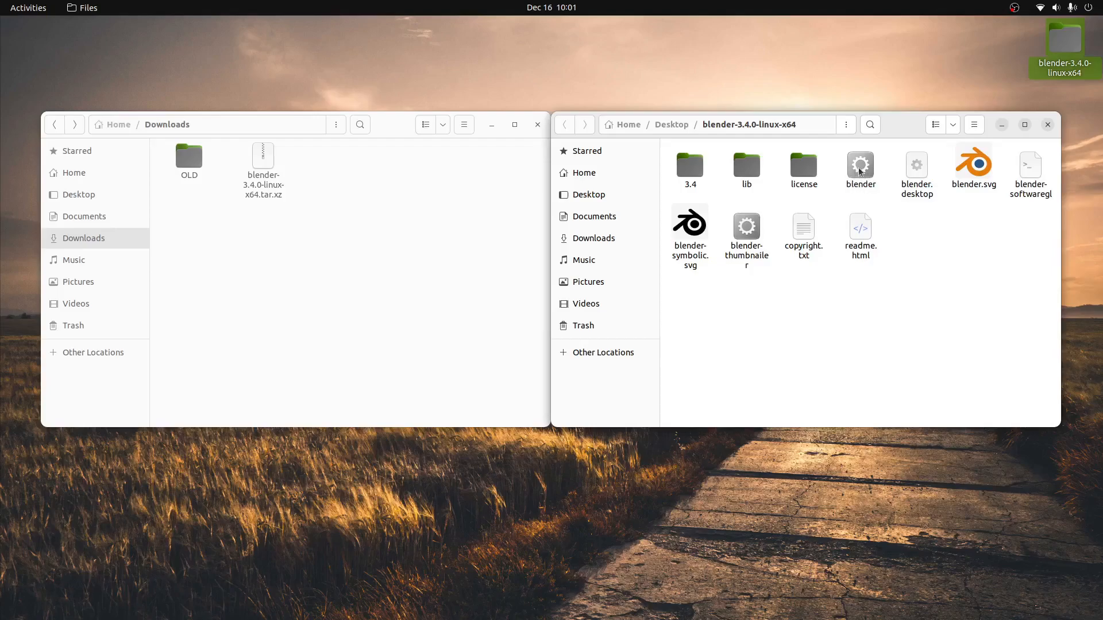
- Enable 'Allow executing file as program' in the blender file's Properties permissions
right_click(859, 165)
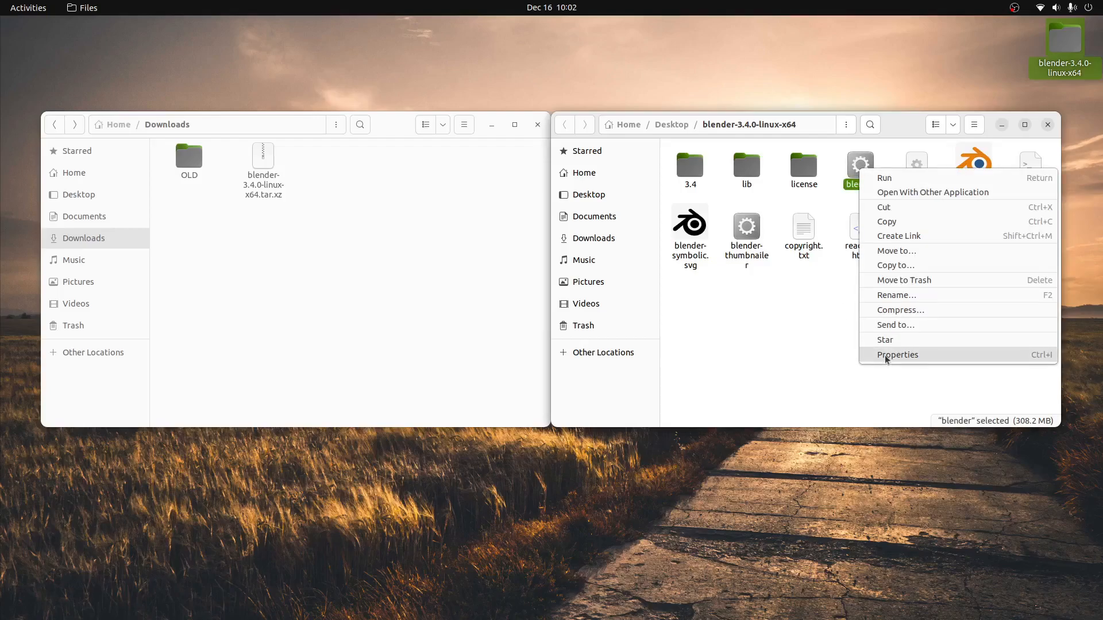
click(898, 354)
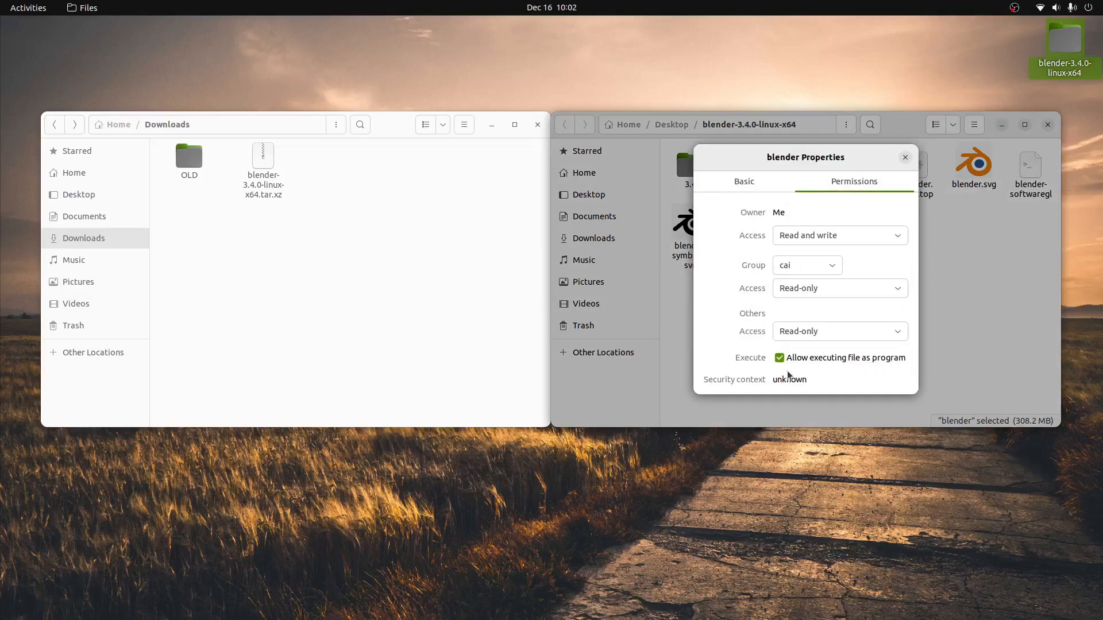
click(905, 157)
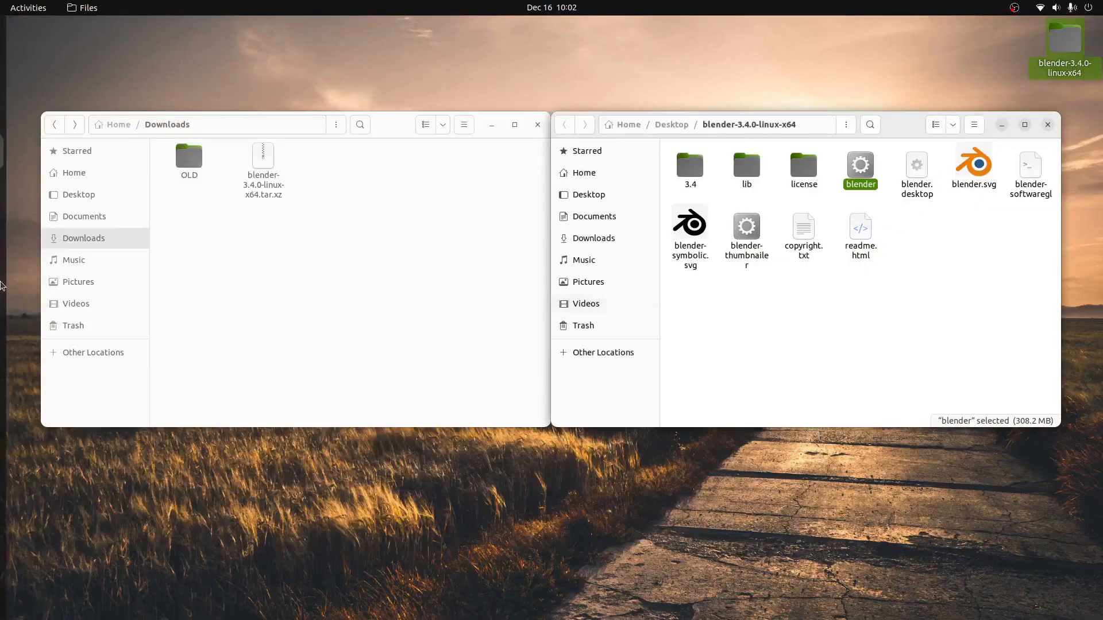
mouse_move(859, 172)
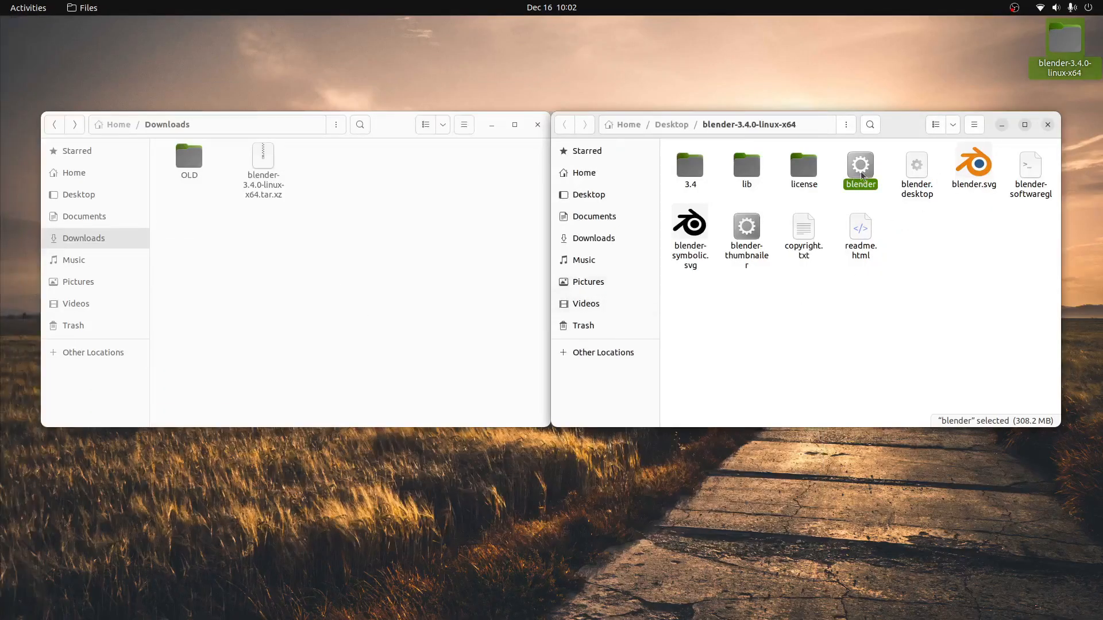